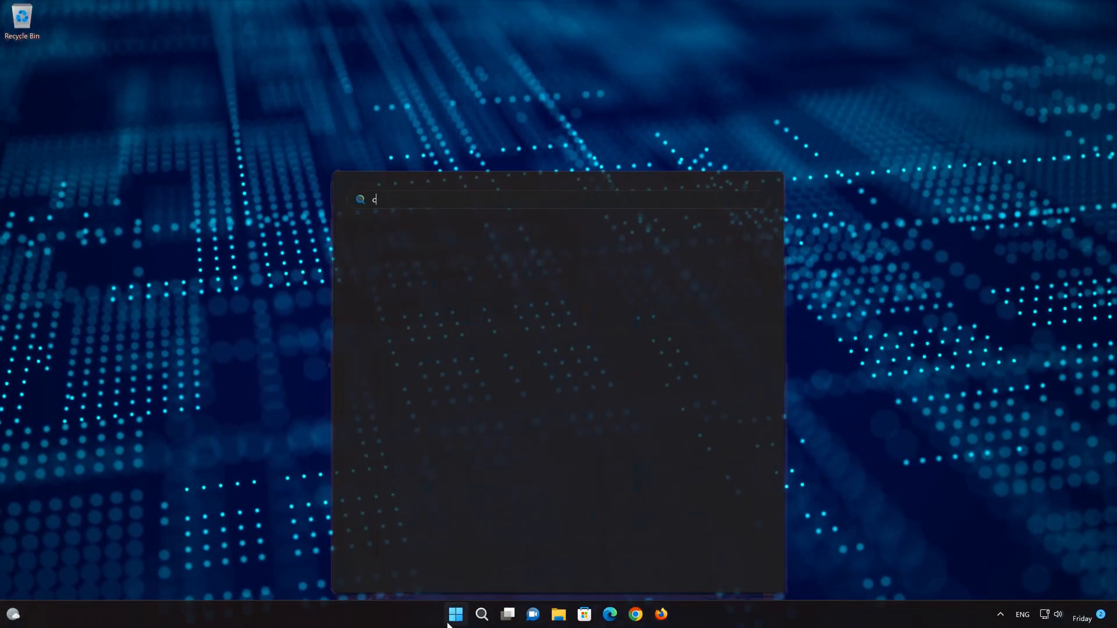
Search Start for 'control panel' and launch Control Panel from the best match.
type("ontrol panel")
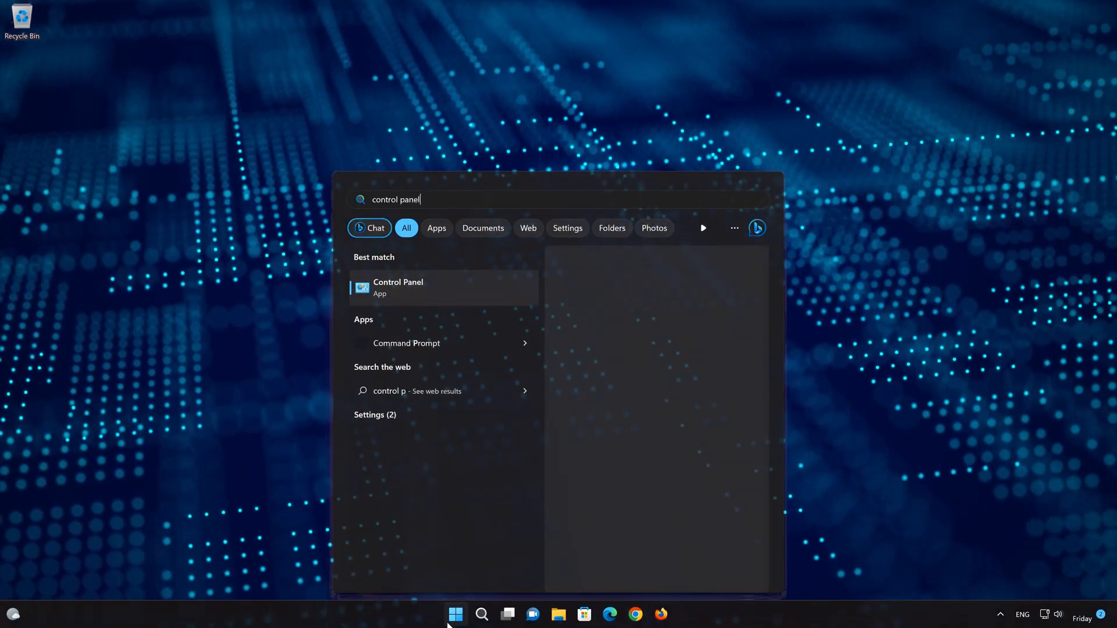
left_click(443, 287)
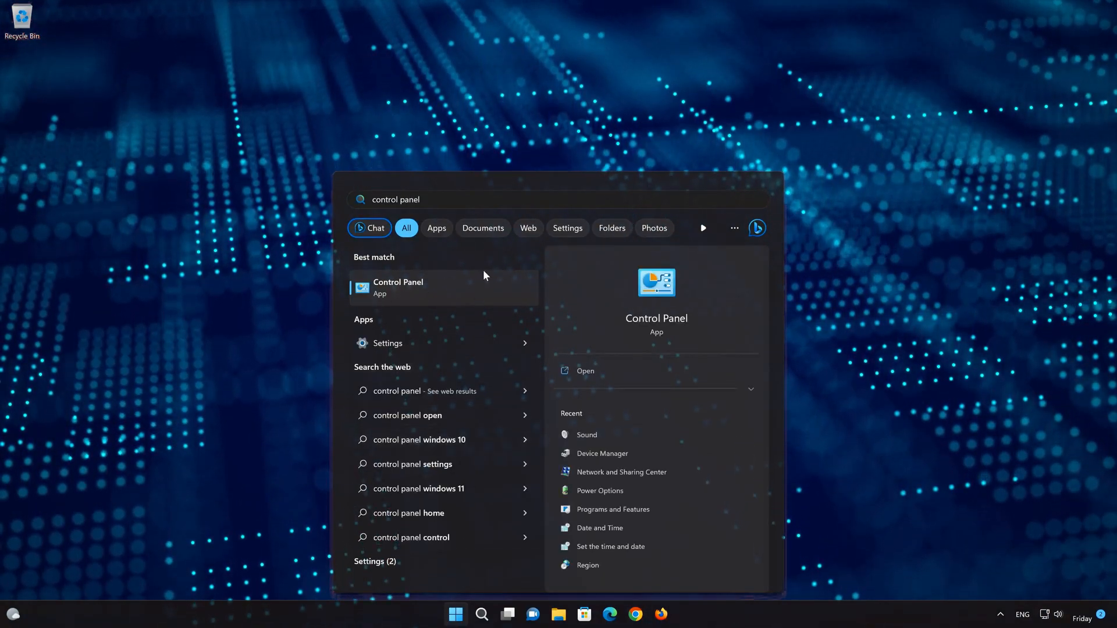
mouse_move(426, 301)
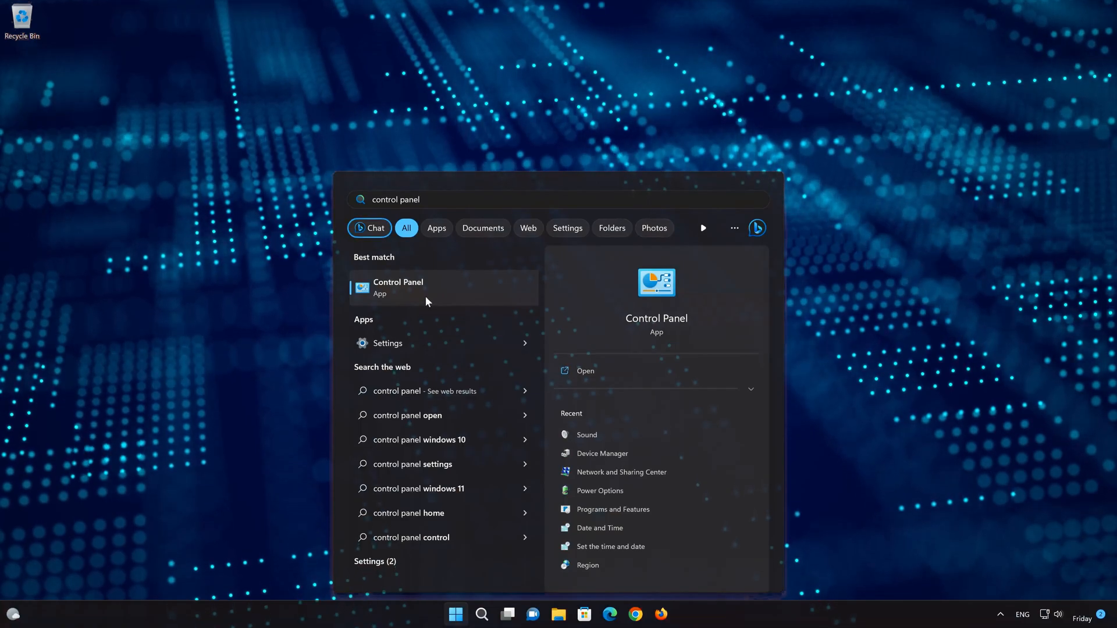
left_click(398, 287)
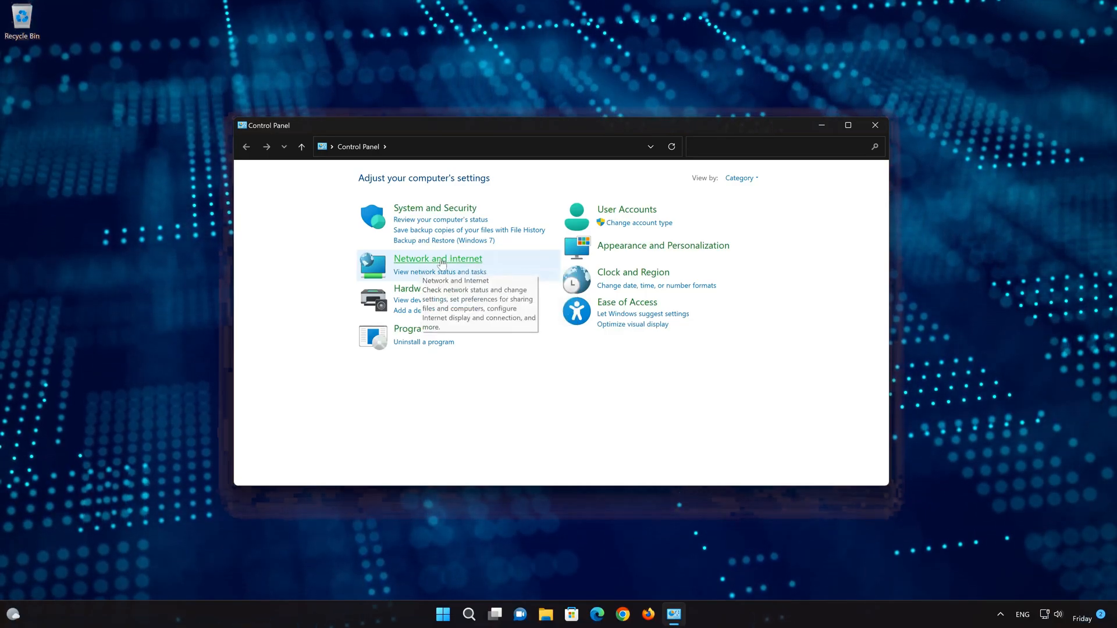
Reach Network Connections via Network and Internet > Network and Sharing Center > Change adapter settings.
left_click(439, 259)
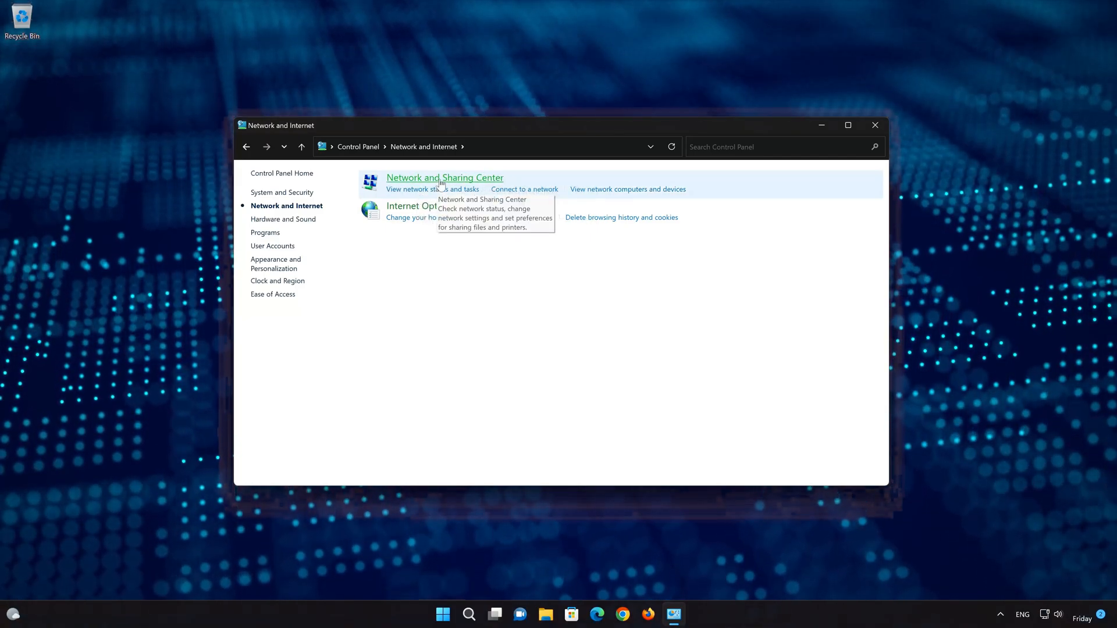
left_click(445, 177)
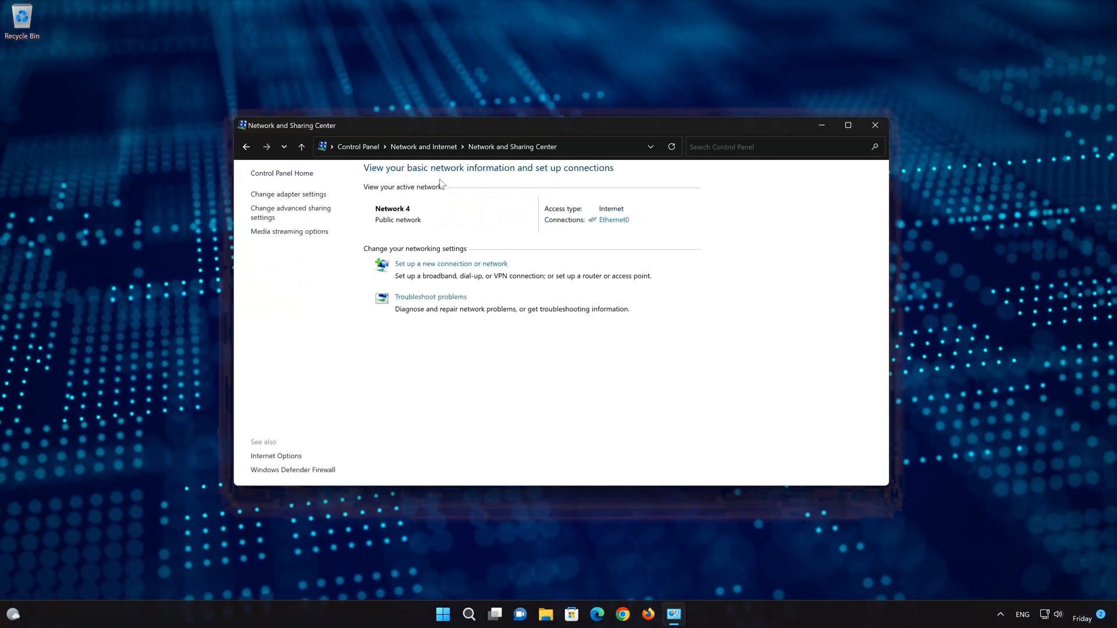
mouse_move(289, 194)
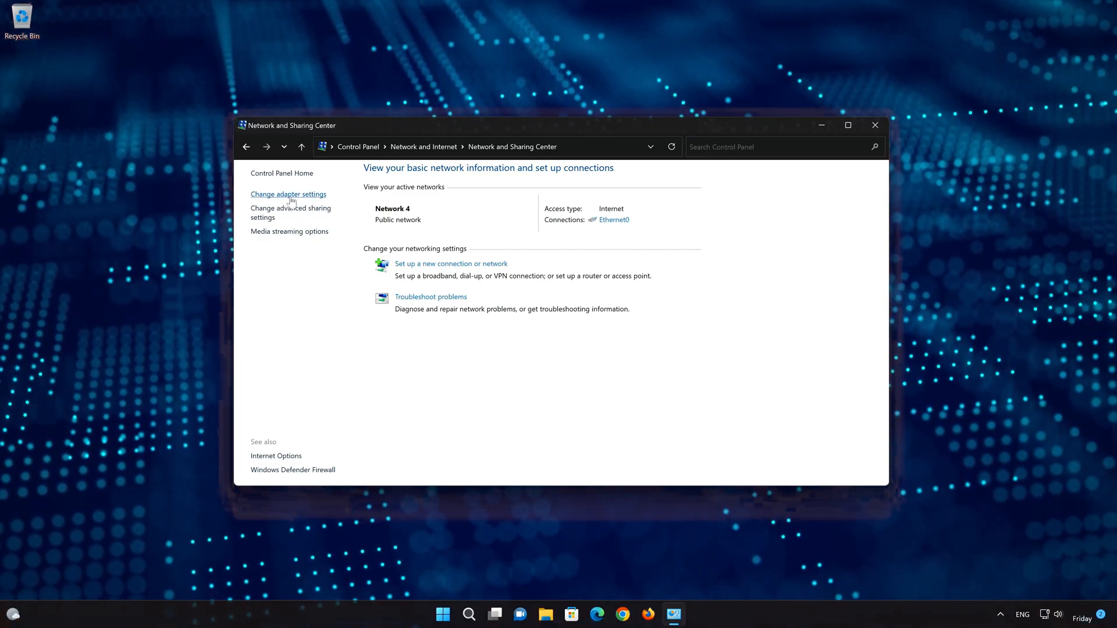
left_click(289, 195)
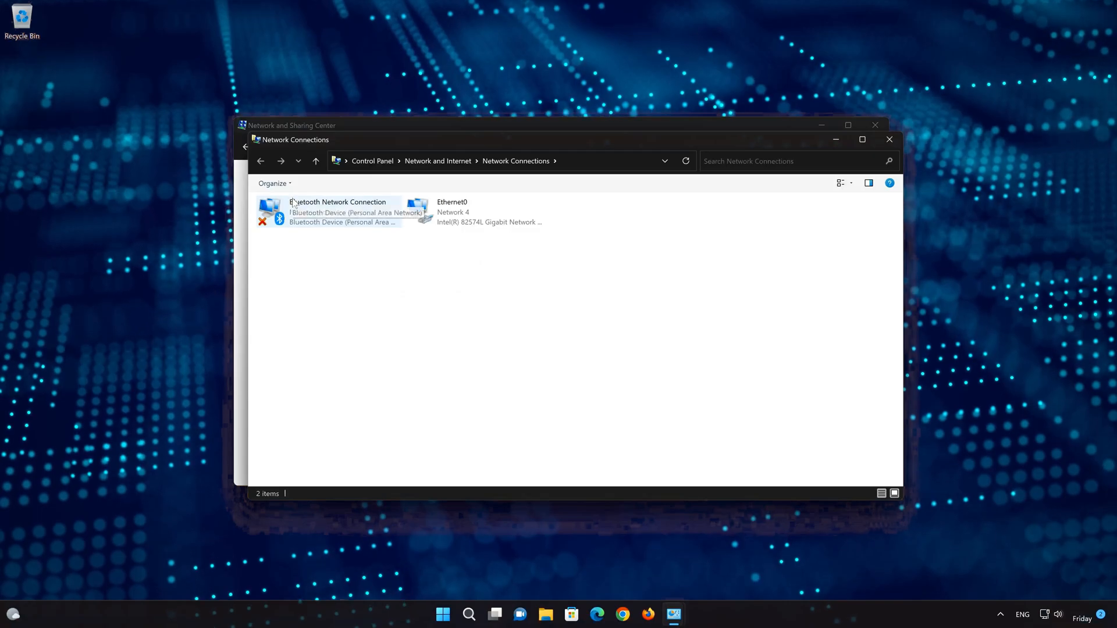
Bring up the Ethernet0 connection's context menu to reach its adapter properties.
right_click(453, 211)
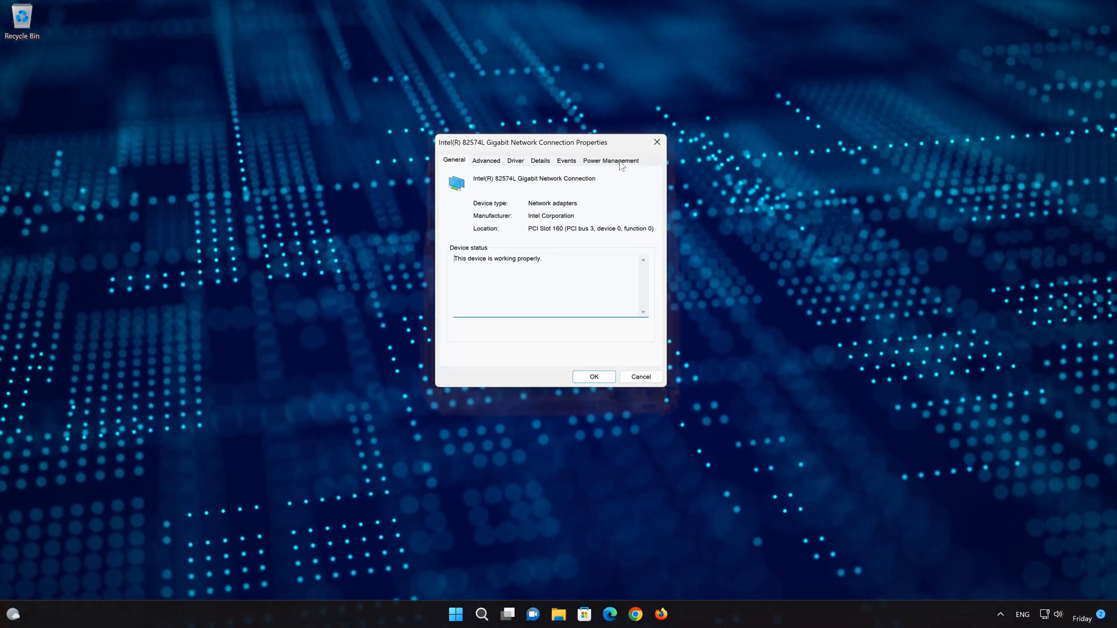
On Power Management, allow wake by magic packet only and confirm with OK.
left_click(610, 160)
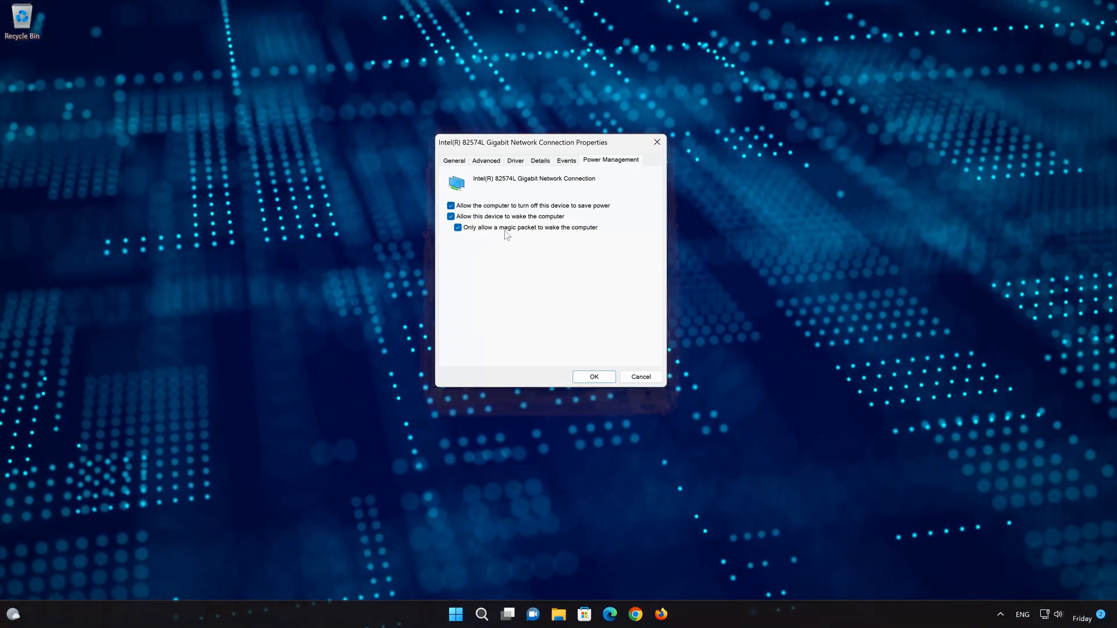
mouse_move(566, 339)
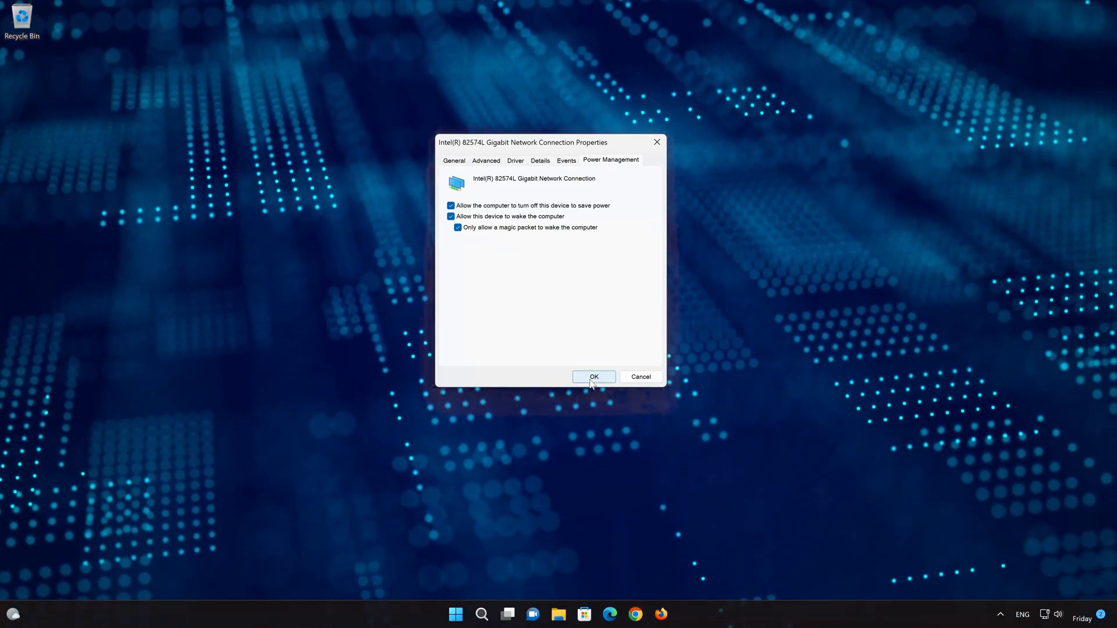
left_click(594, 377)
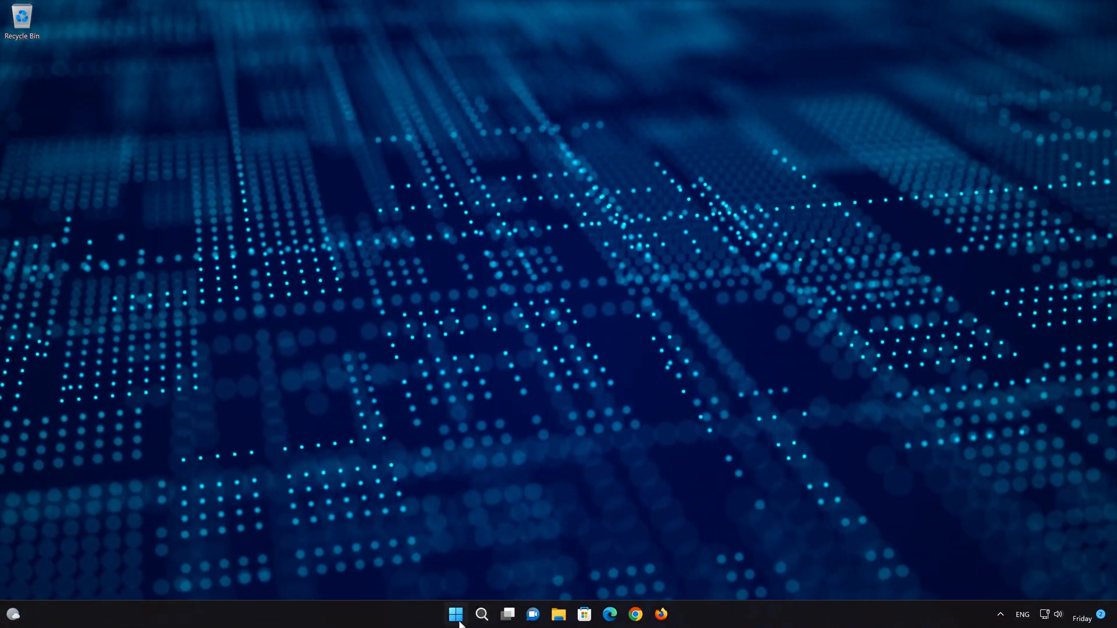
Search the Start menu for 'control Panel' to show it as best match.
left_click(455, 614)
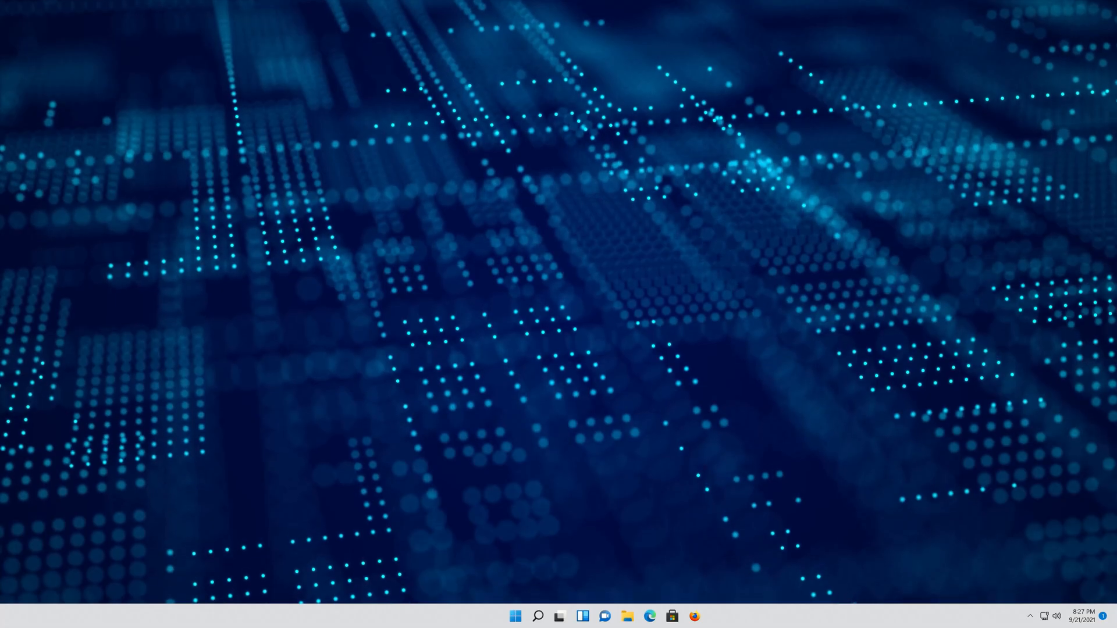
left_click(514, 616)
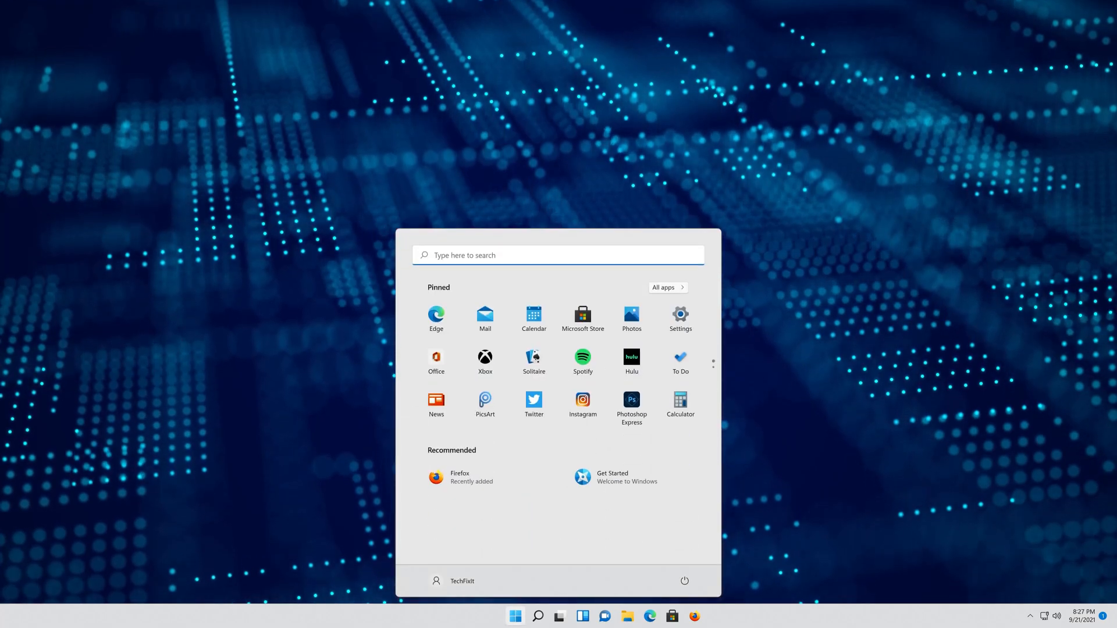
type("control Panel")
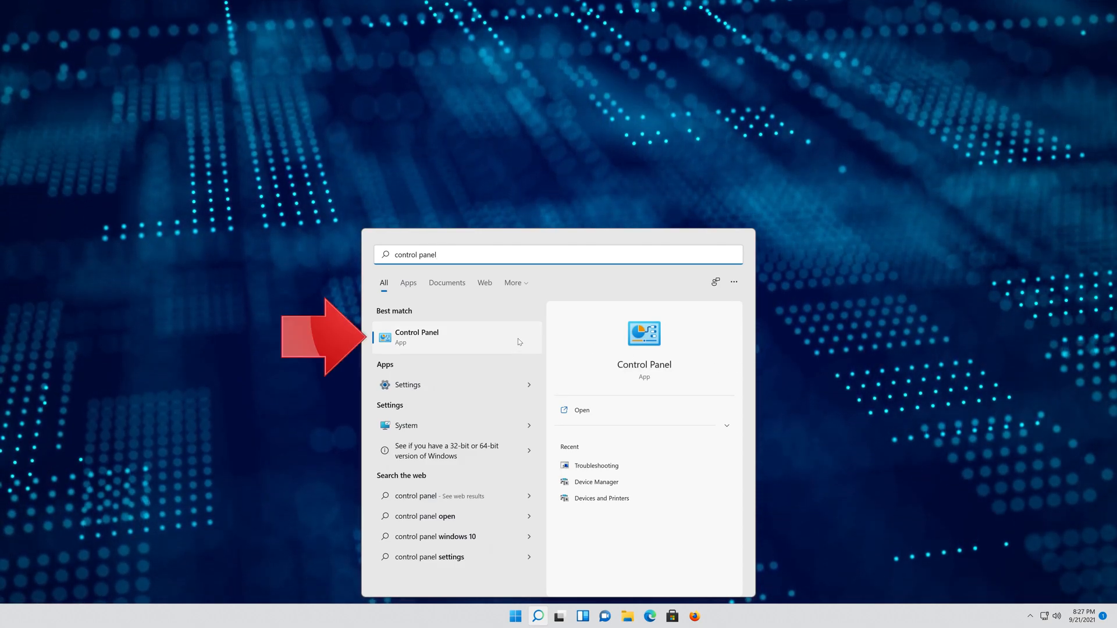
mouse_move(468, 350)
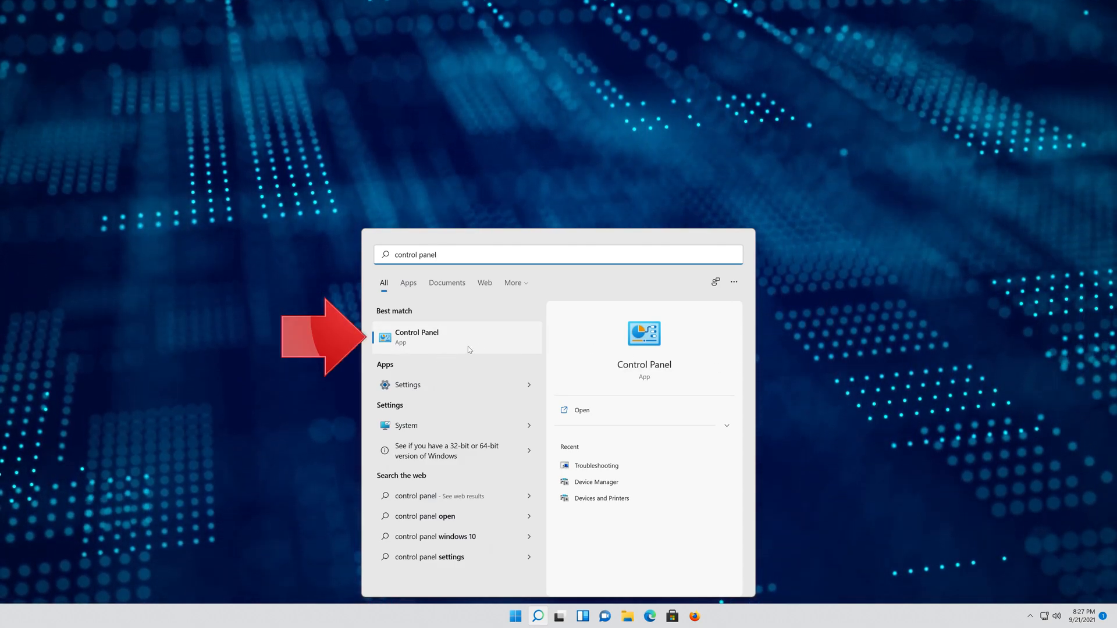
Launch Control Panel and go to Hardware and Sound > Power Options.
left_click(417, 332)
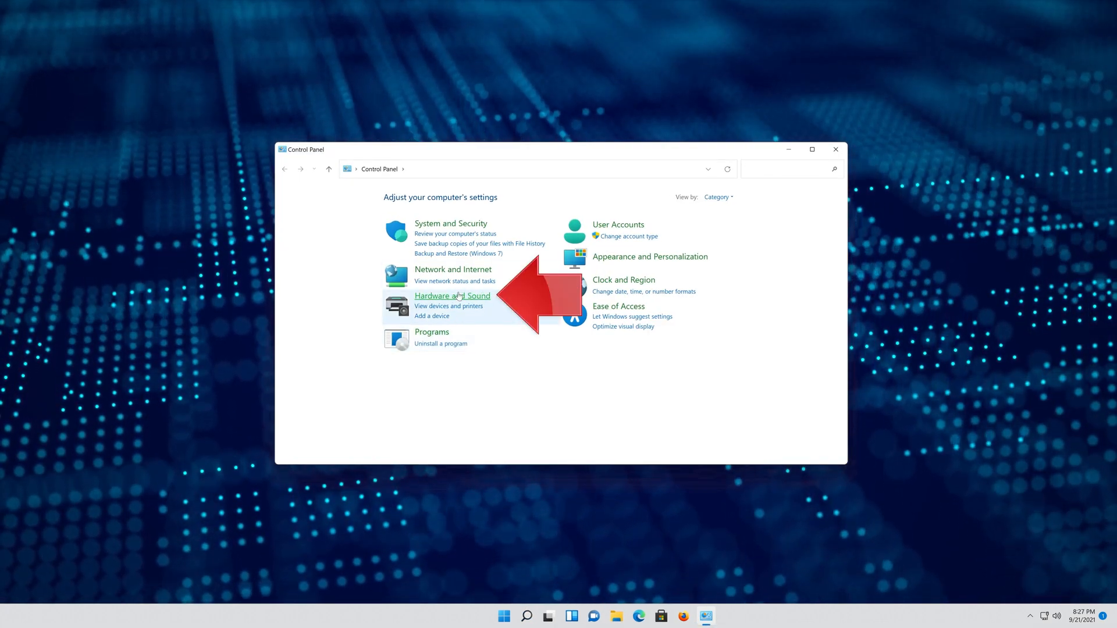
left_click(451, 295)
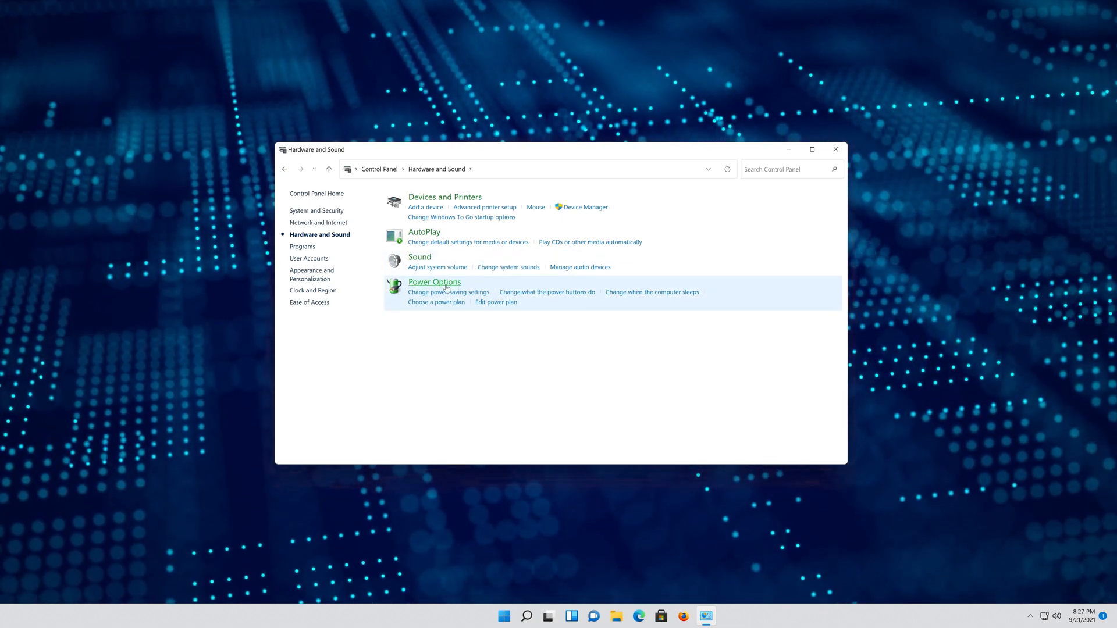
mouse_move(434, 282)
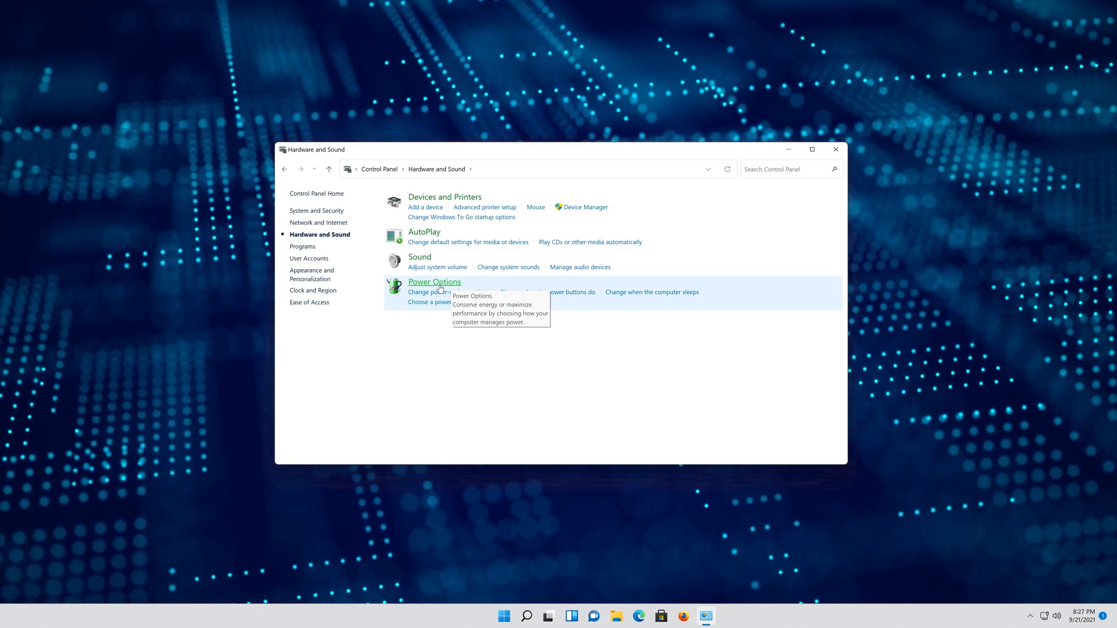
left_click(434, 281)
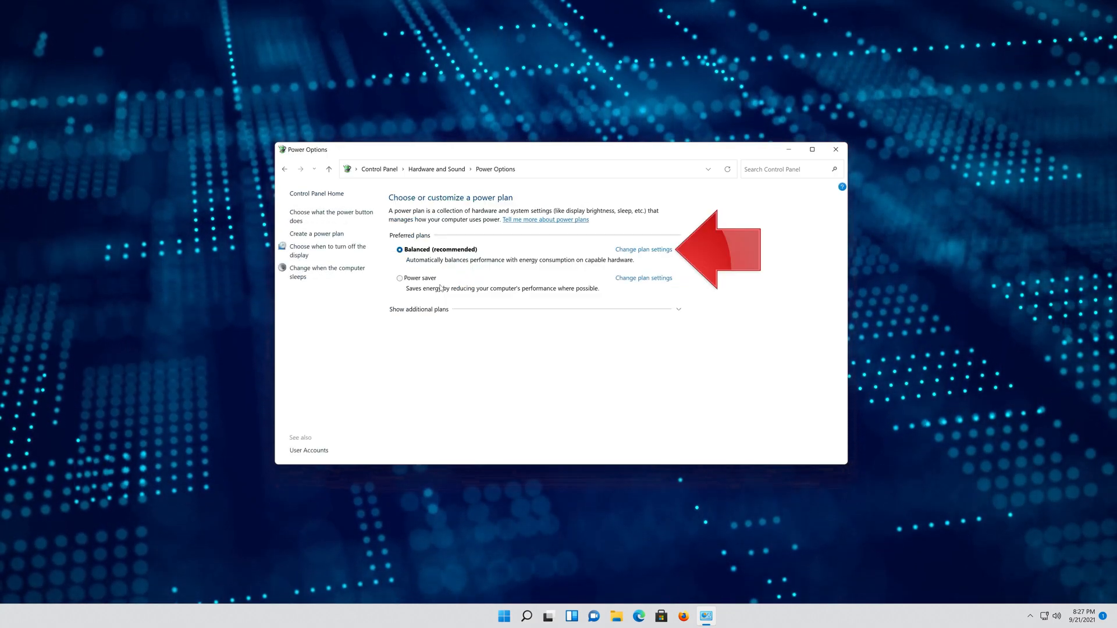
mouse_move(593, 251)
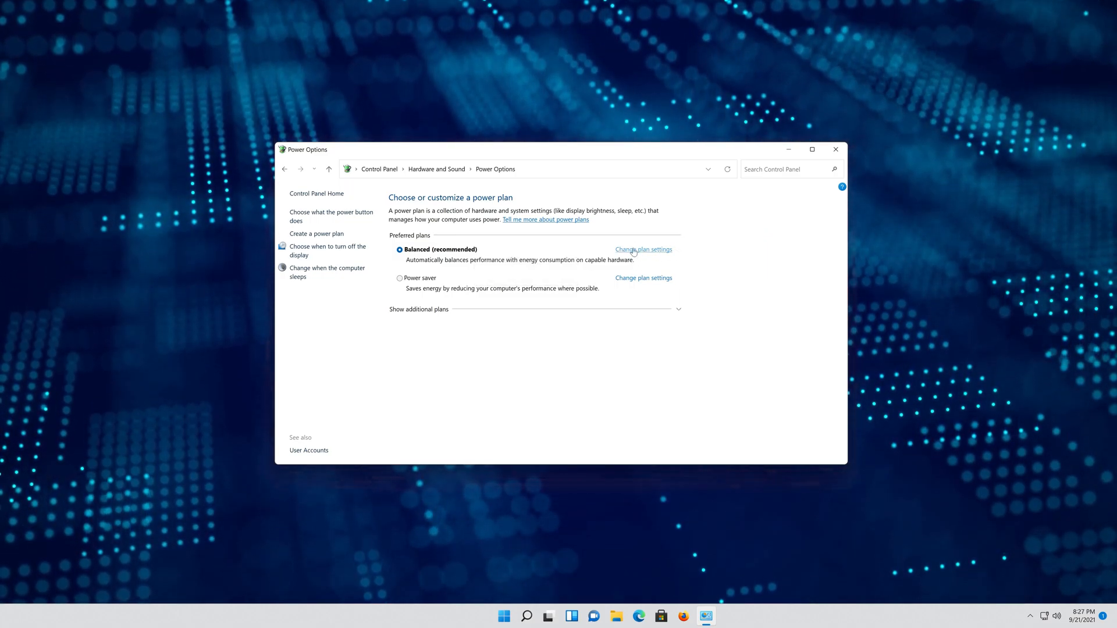
Edit the Balanced plan and bring up its advanced power settings dialog.
left_click(643, 249)
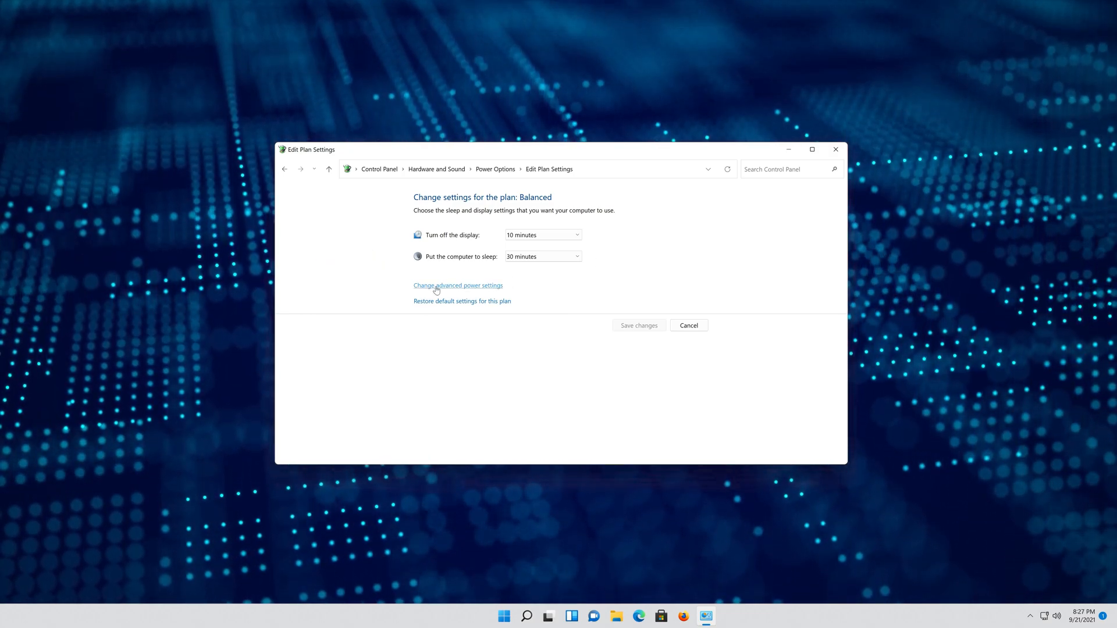
left_click(458, 286)
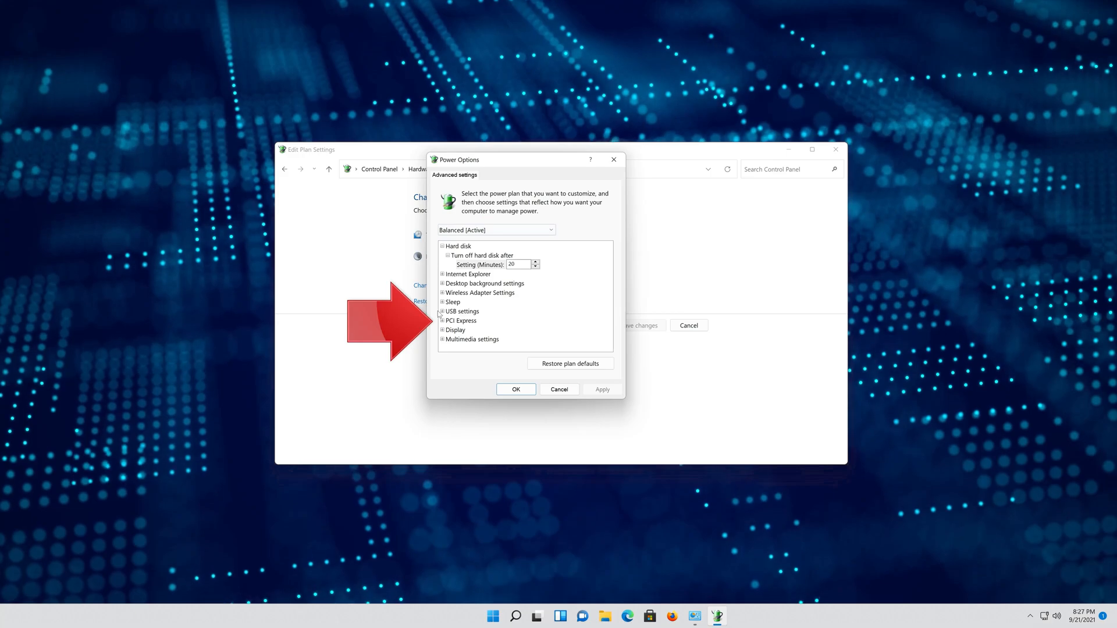
Set PCI Express > Link State Power Management to Off and confirm with OK.
left_click(442, 321)
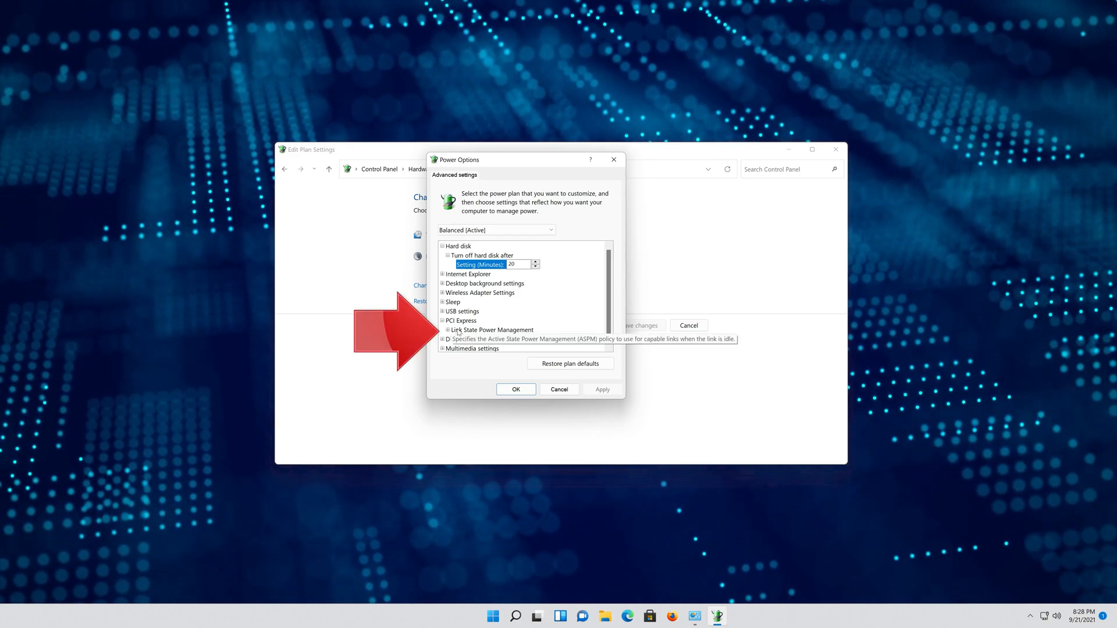
left_click(493, 329)
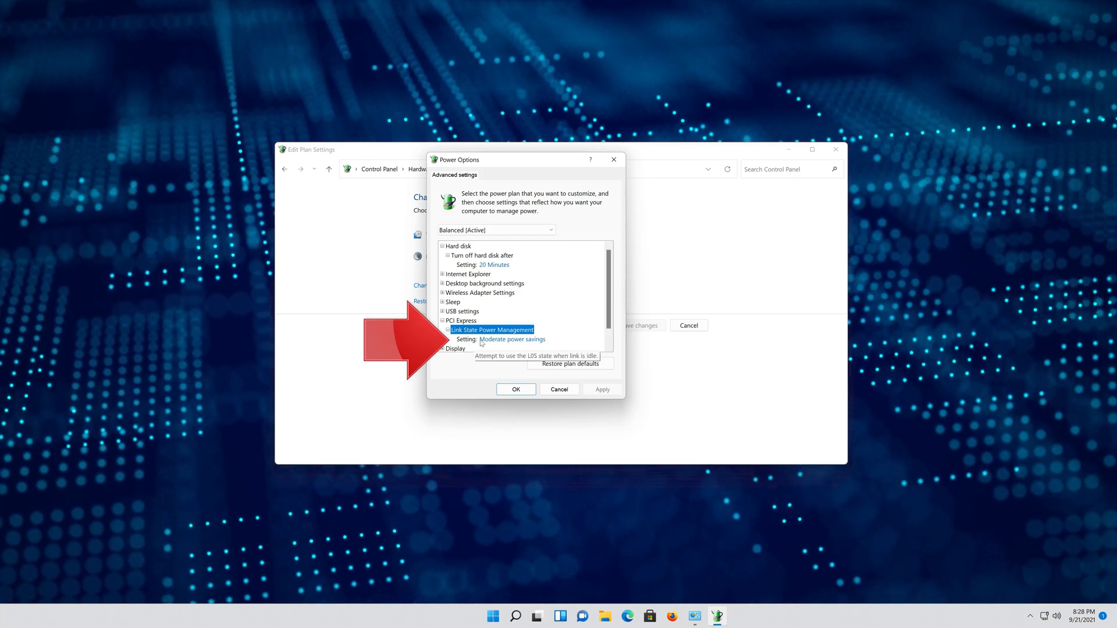
left_click(512, 339)
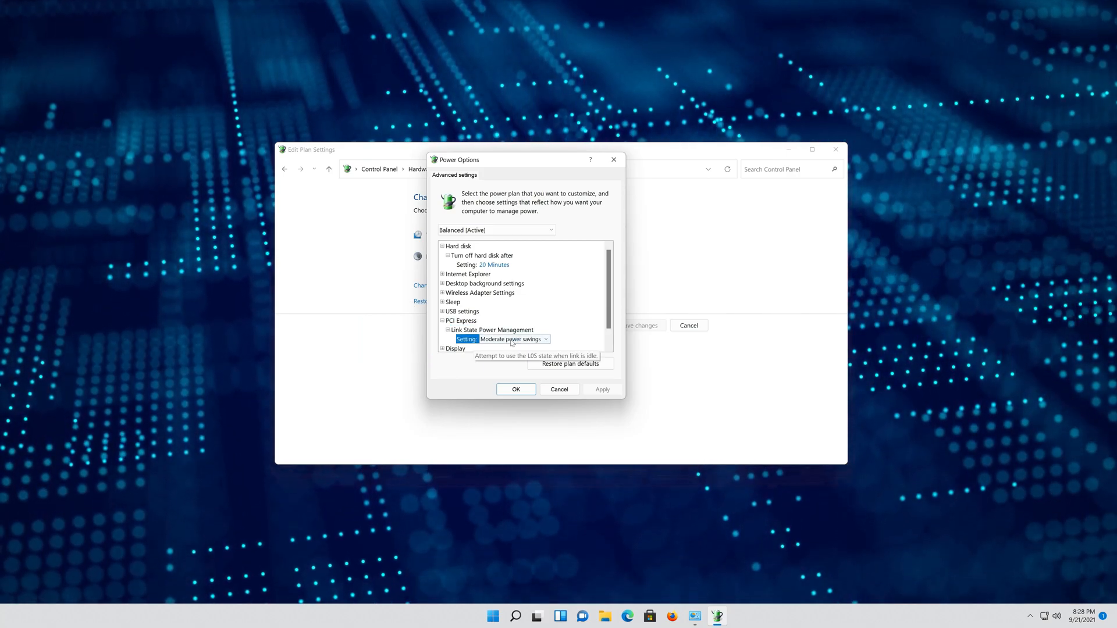
left_click(544, 338)
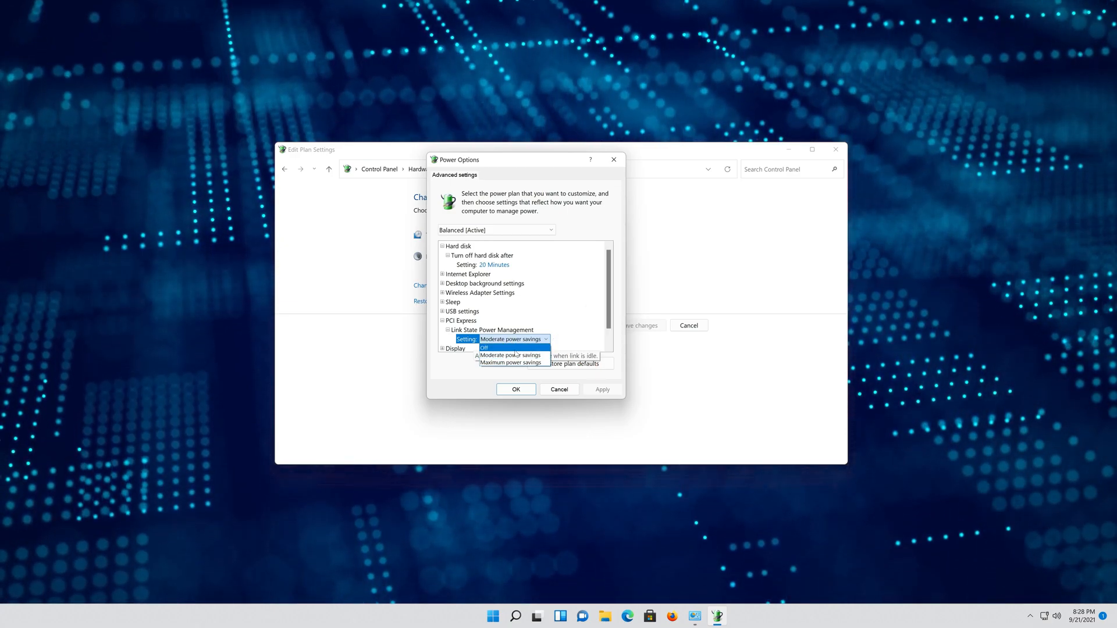
left_click(484, 348)
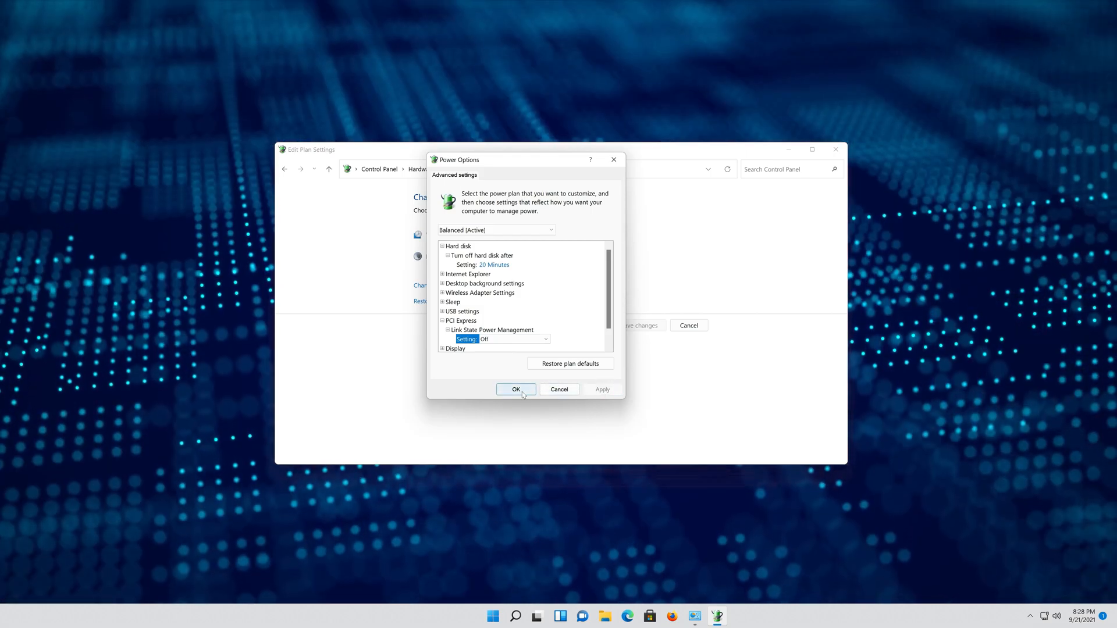
left_click(515, 389)
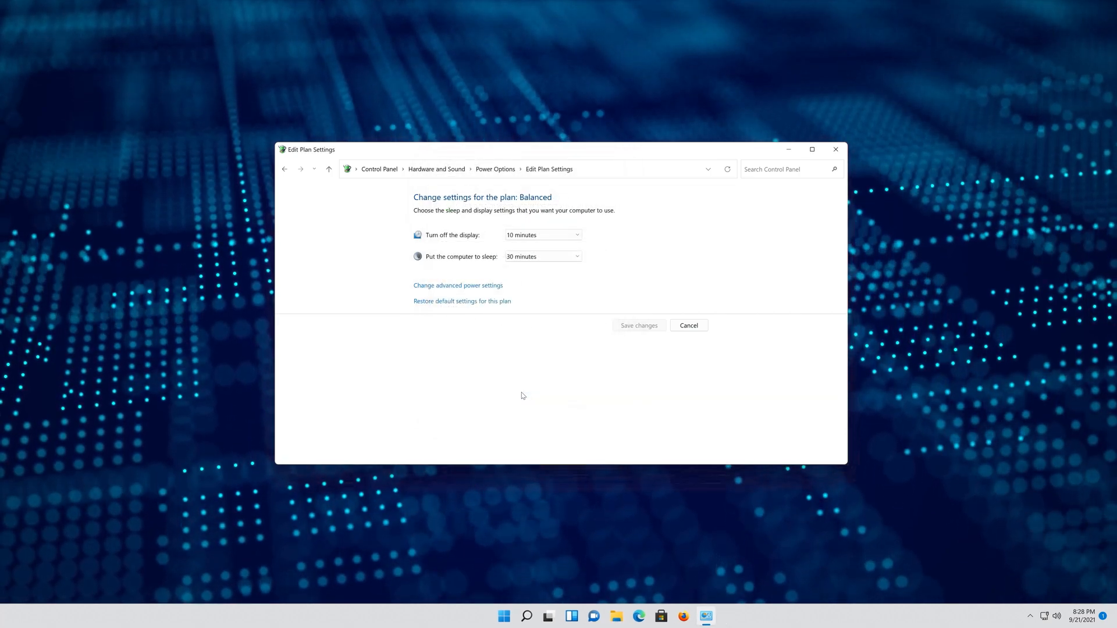